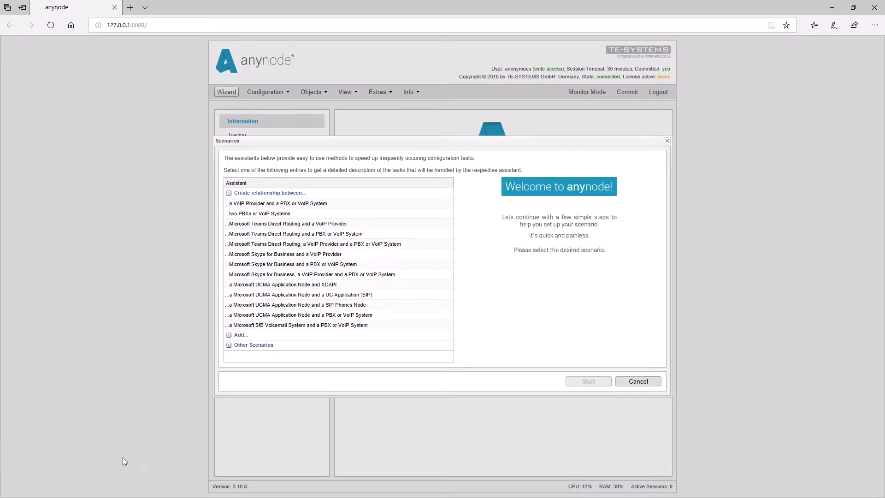
pyautogui.moveTo(637, 381)
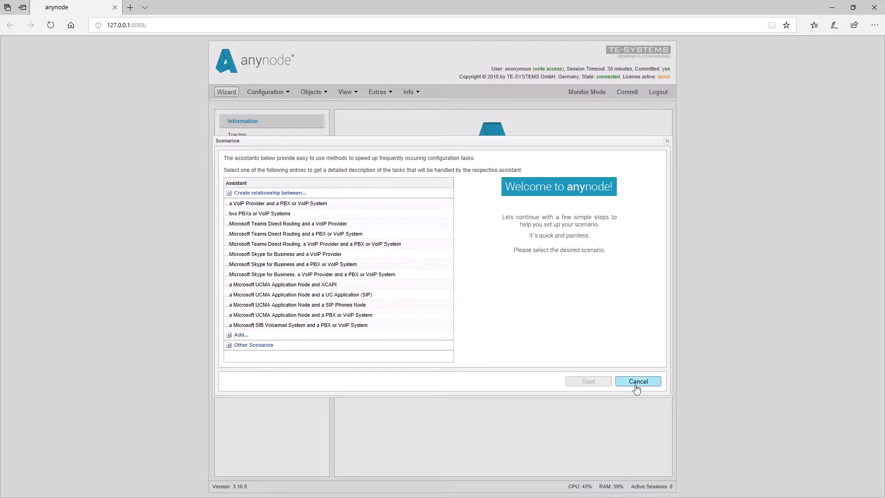
# Step: Cancel the Scenarios assistant, leaving the product information page showing
pyautogui.click(638, 381)
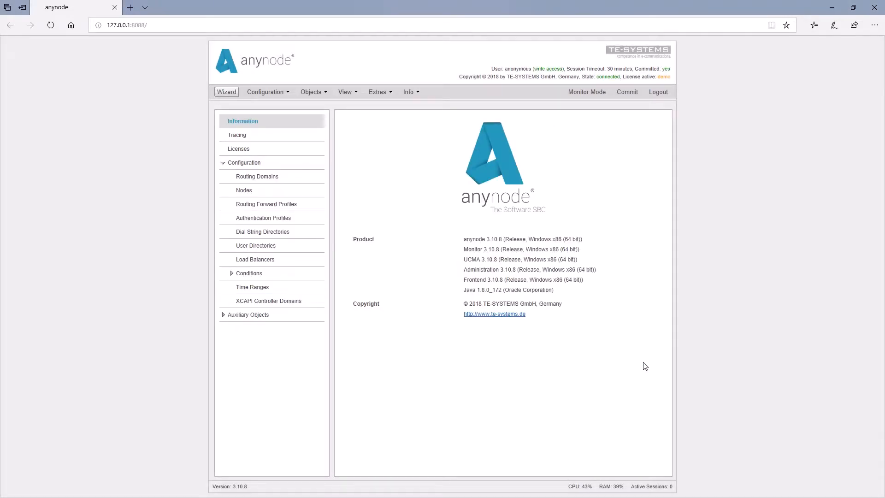
pyautogui.moveTo(635, 101)
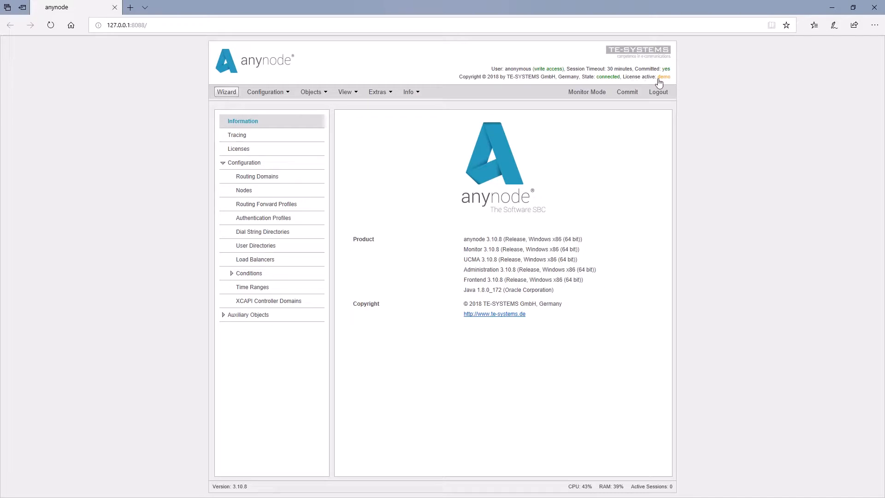
pyautogui.click(664, 77)
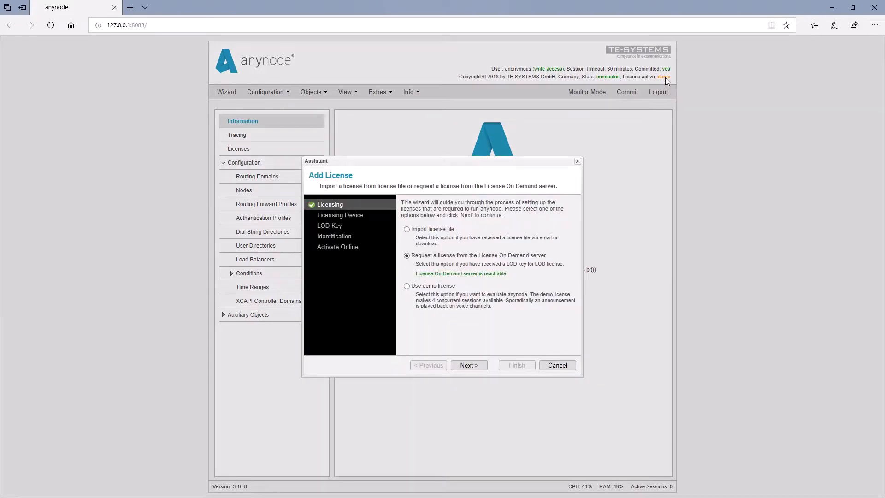
pyautogui.click(469, 365)
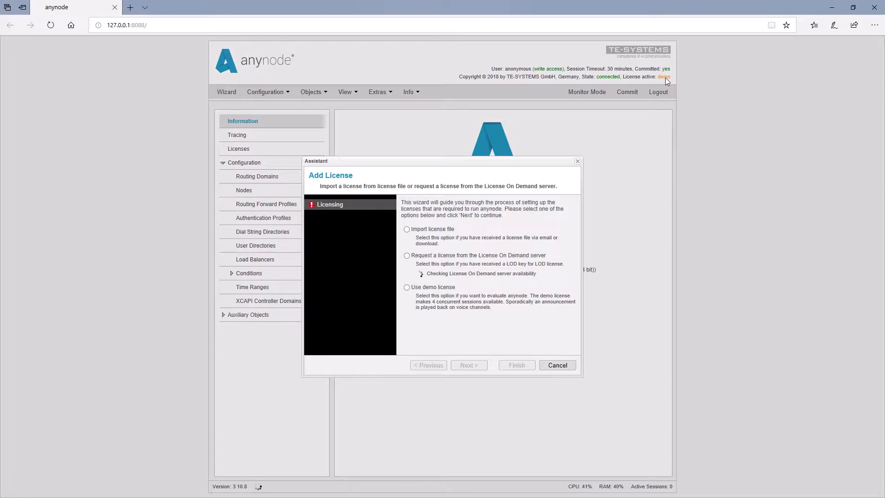
pyautogui.click(406, 256)
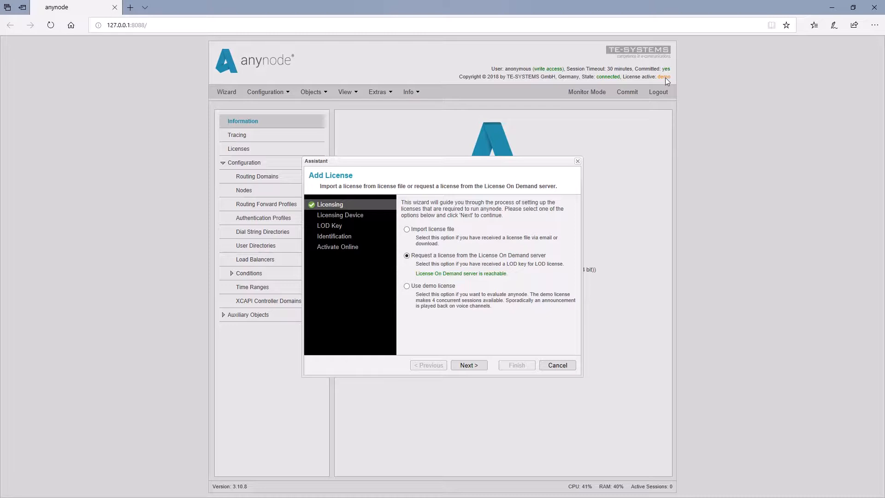
pyautogui.click(407, 285)
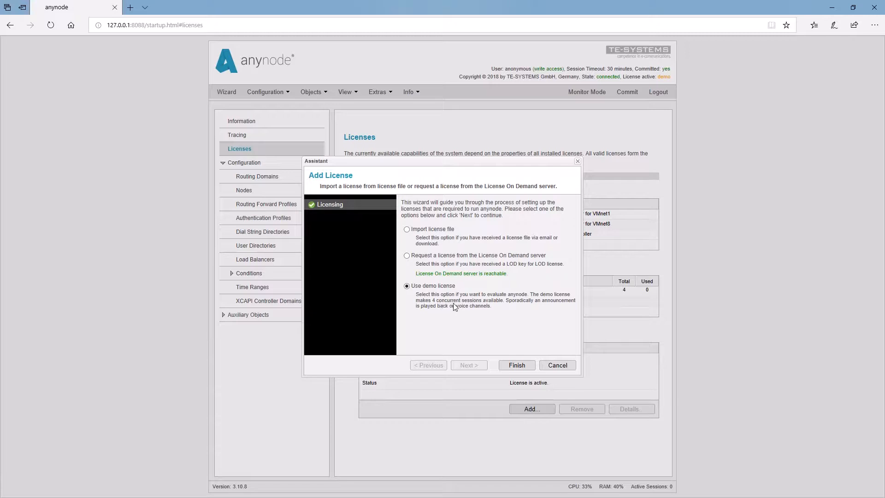
pyautogui.moveTo(503, 308)
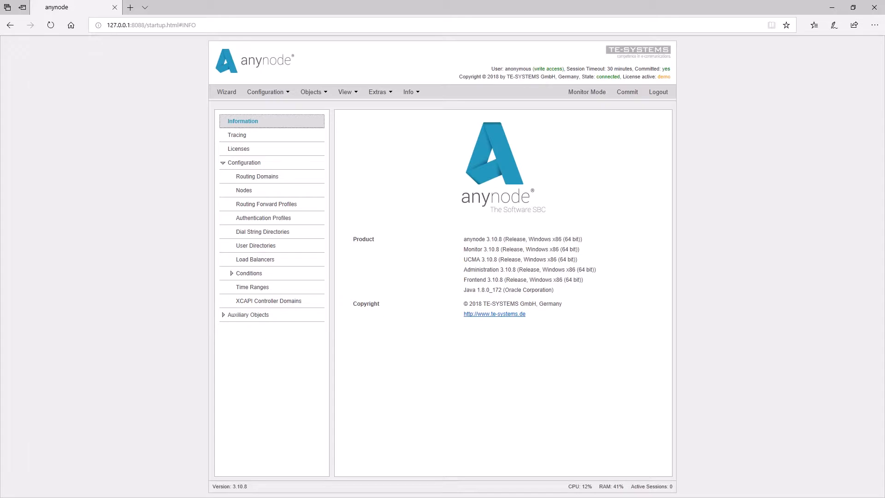
pyautogui.moveTo(127, 411)
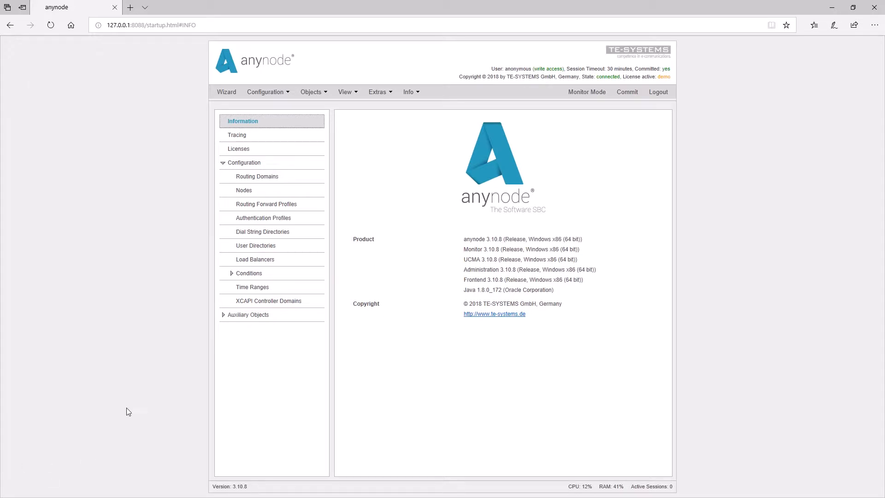
pyautogui.moveTo(238, 149)
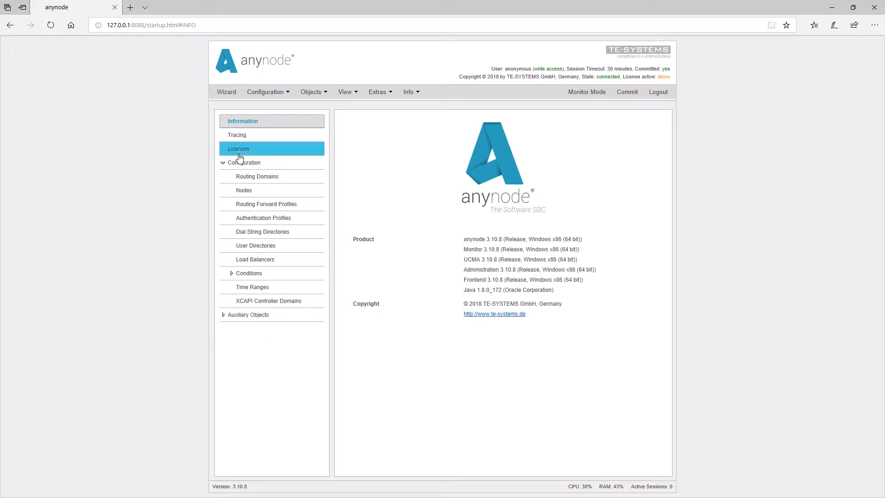
pyautogui.click(238, 149)
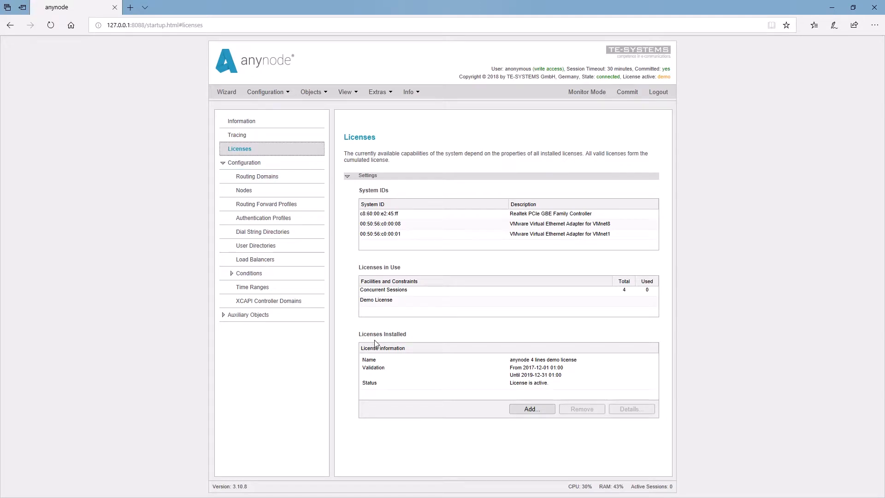
pyautogui.moveTo(565, 368)
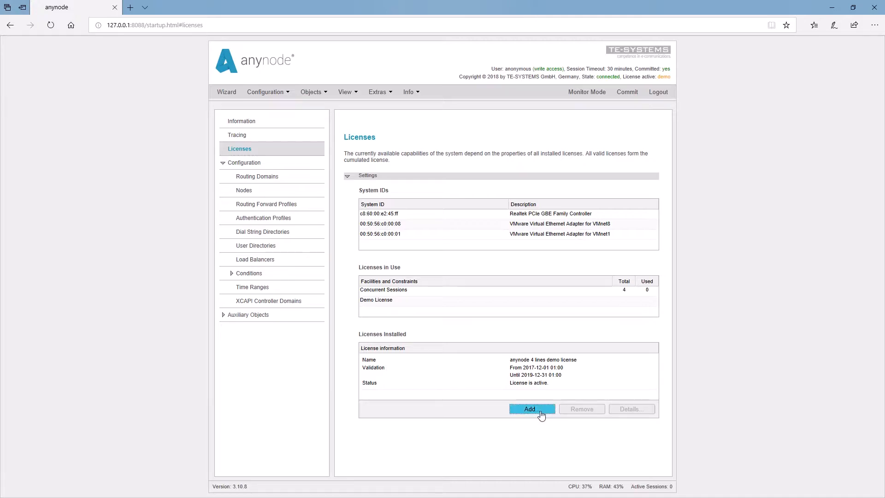
pyautogui.click(530, 409)
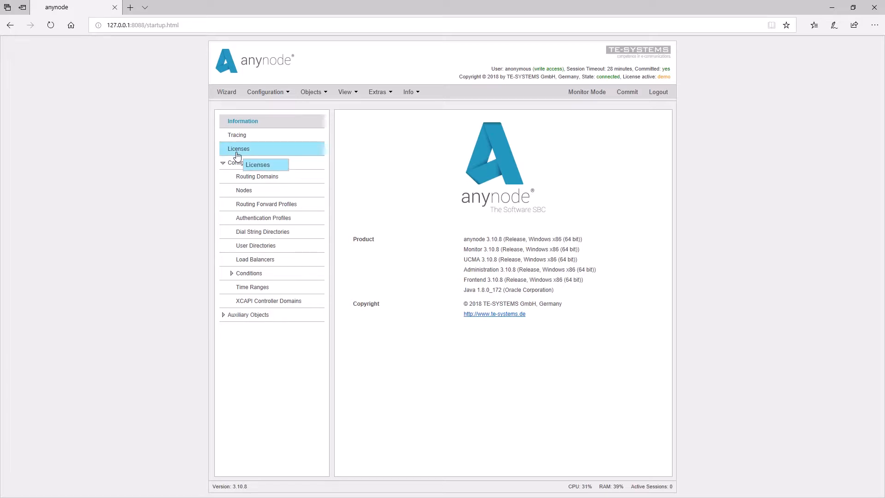
pyautogui.click(238, 149)
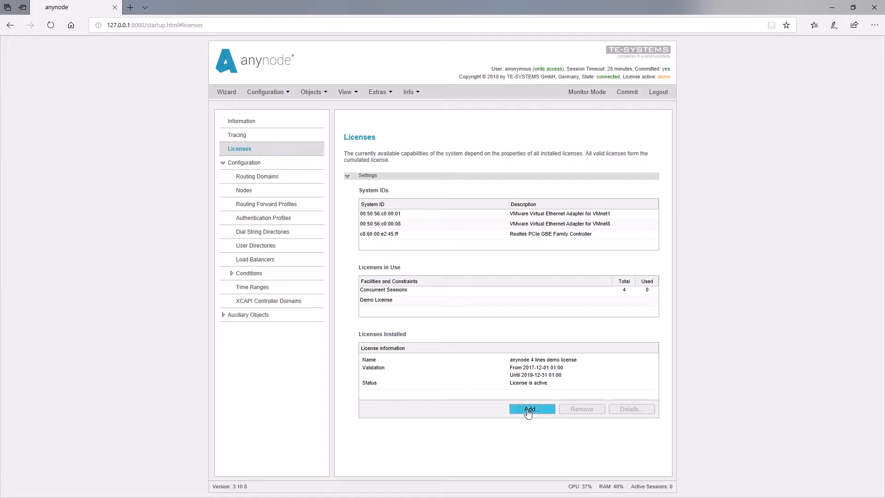
# Step: Start adding a License On Demand license bound to the Realtek PCIe GBE adapter
pyautogui.click(531, 408)
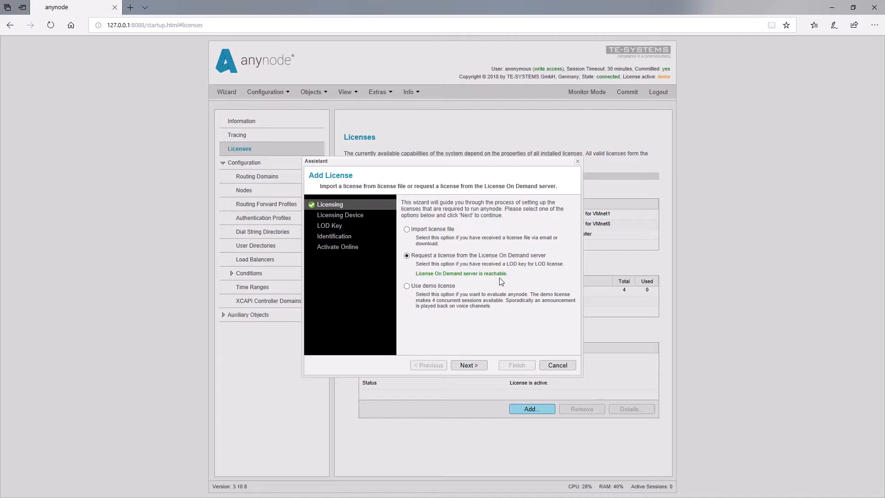
pyautogui.click(468, 365)
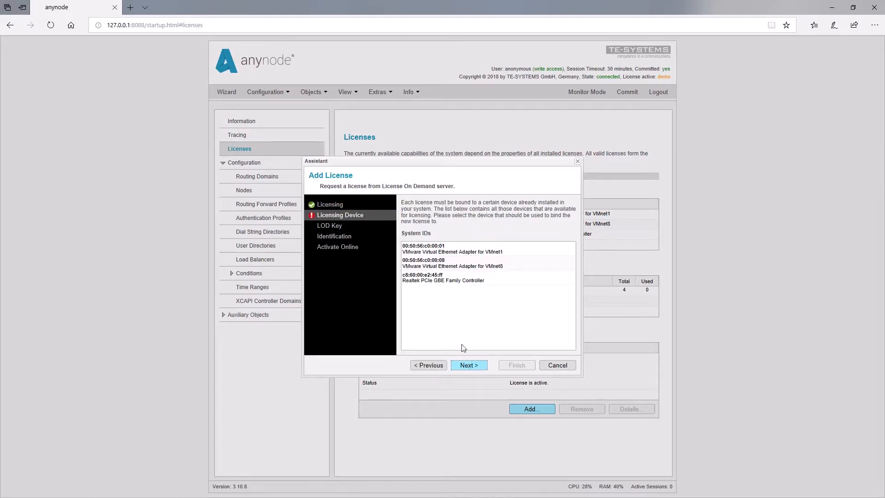
pyautogui.click(446, 277)
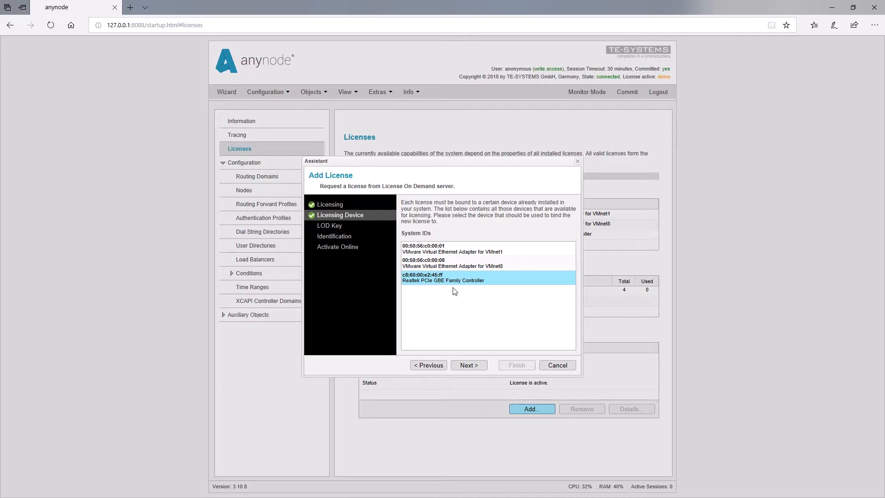
pyautogui.click(468, 365)
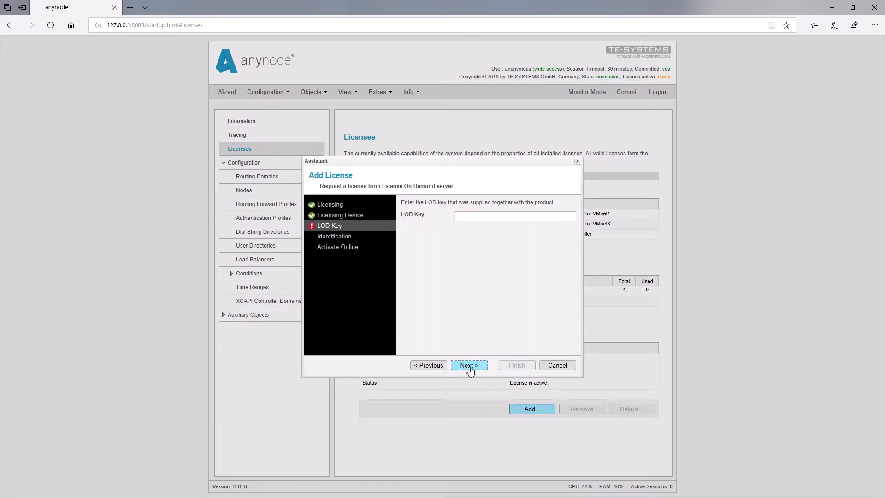
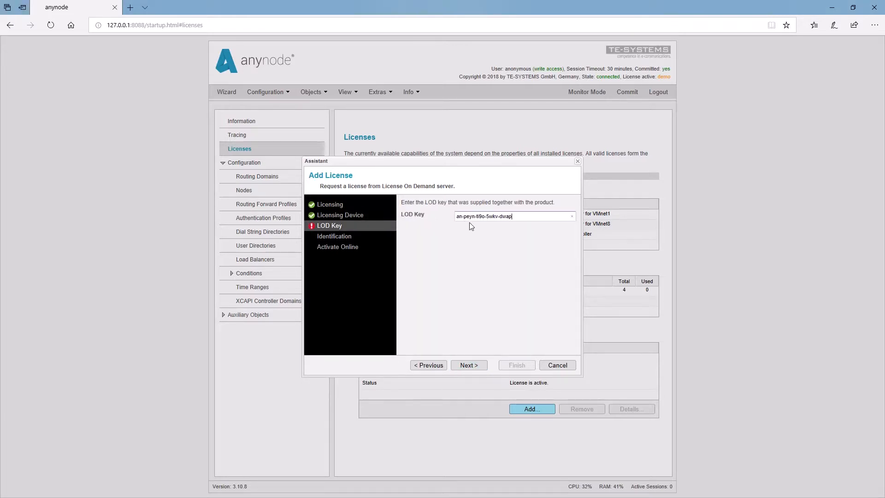
pyautogui.moveTo(512, 225)
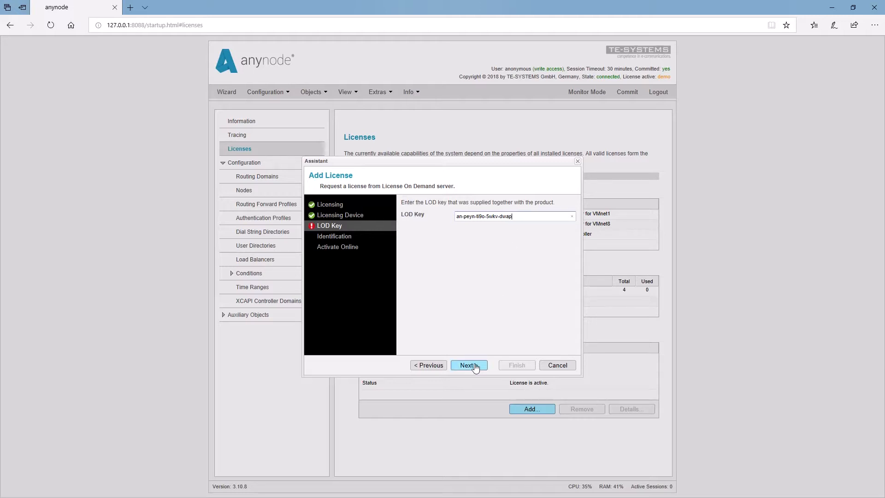
pyautogui.click(468, 365)
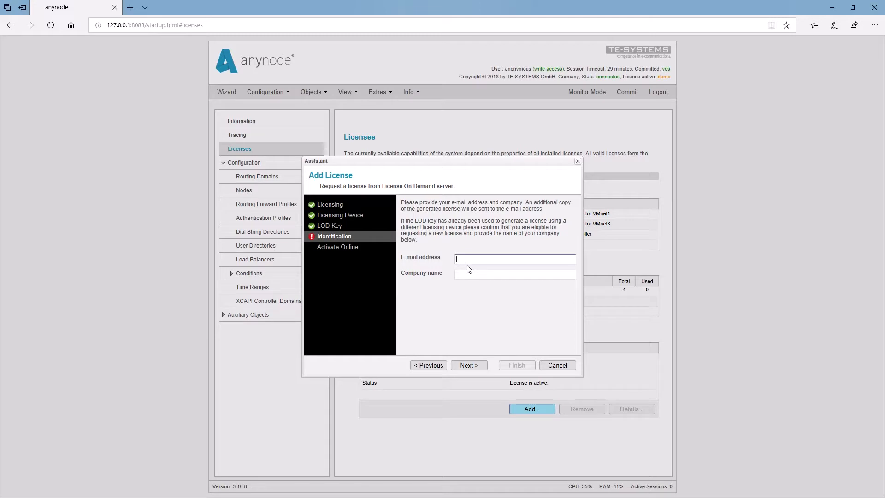
# Step: Enter e-mail 'username' and company name TE-SYSTEM, then continue to activation
pyautogui.write('username@example.com')
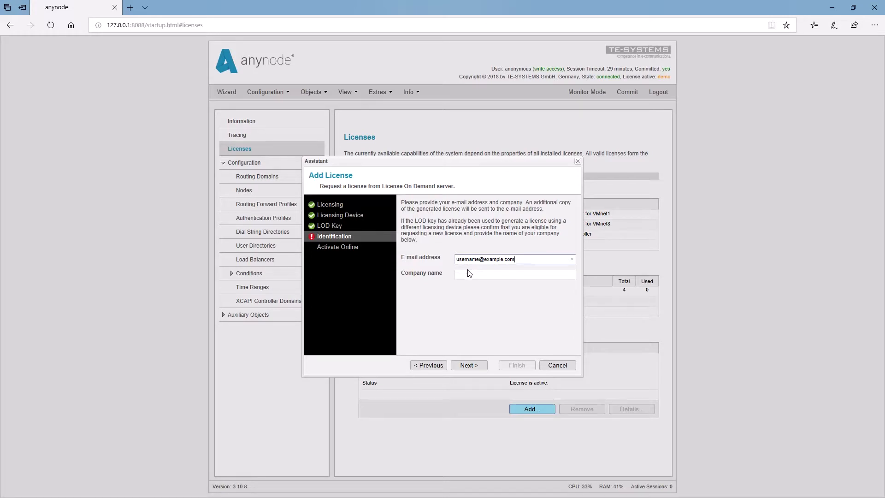
pyautogui.click(513, 275)
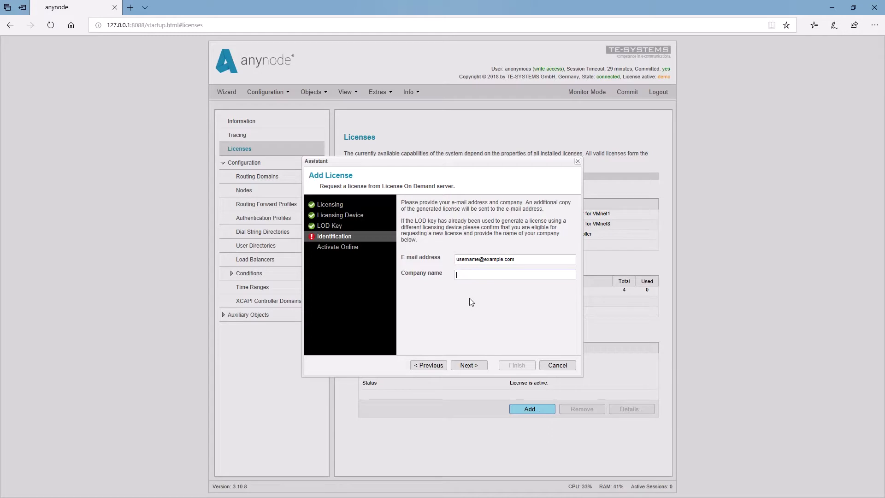
pyautogui.write('TE-SYSTEMS GmbH')
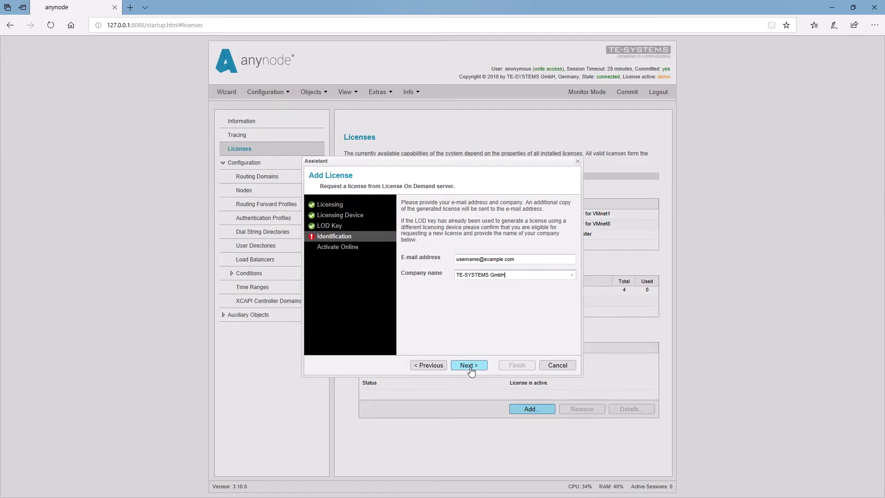
pyautogui.click(468, 365)
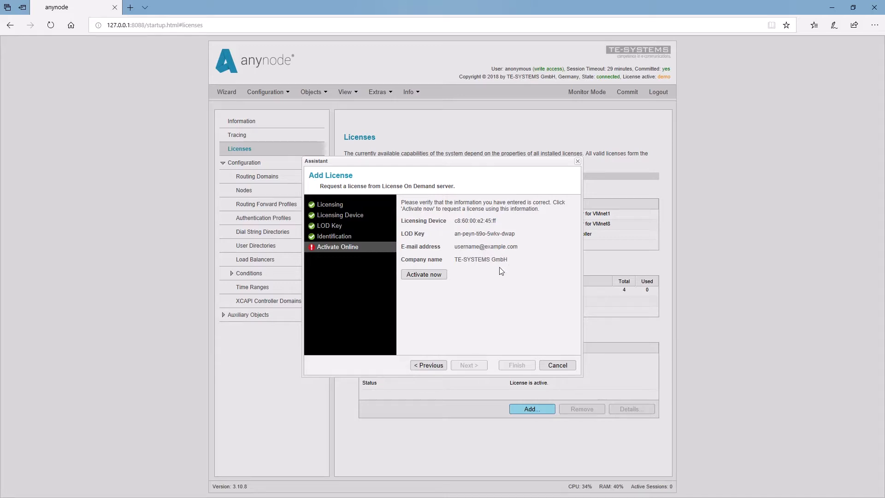
pyautogui.moveTo(506, 271)
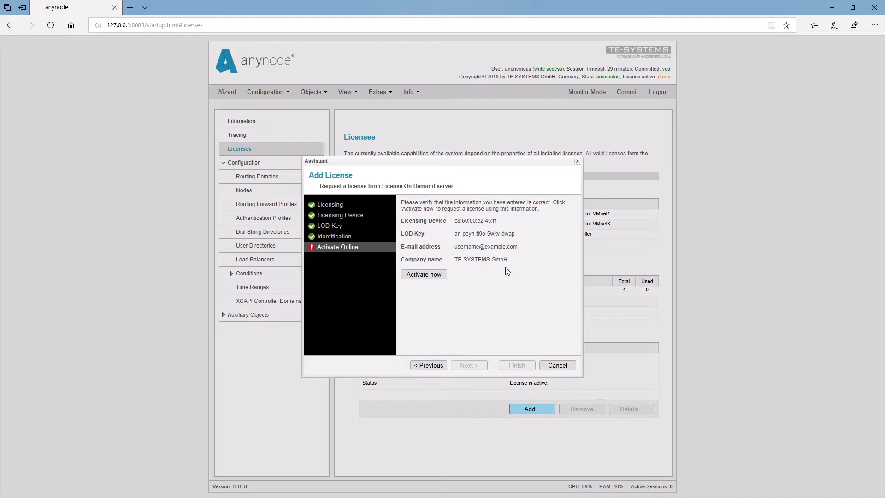
# Step: Activate the license online and review the installed 10 Sessions, 30 days license
pyautogui.click(423, 275)
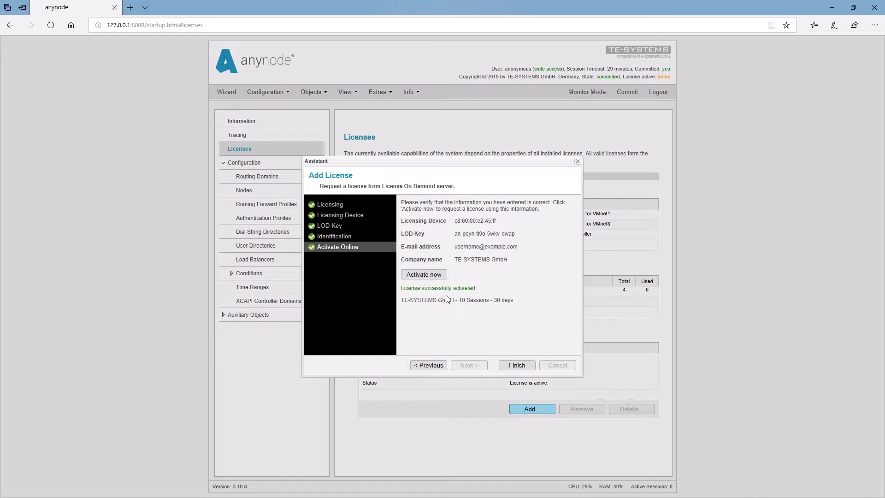
pyautogui.moveTo(495, 309)
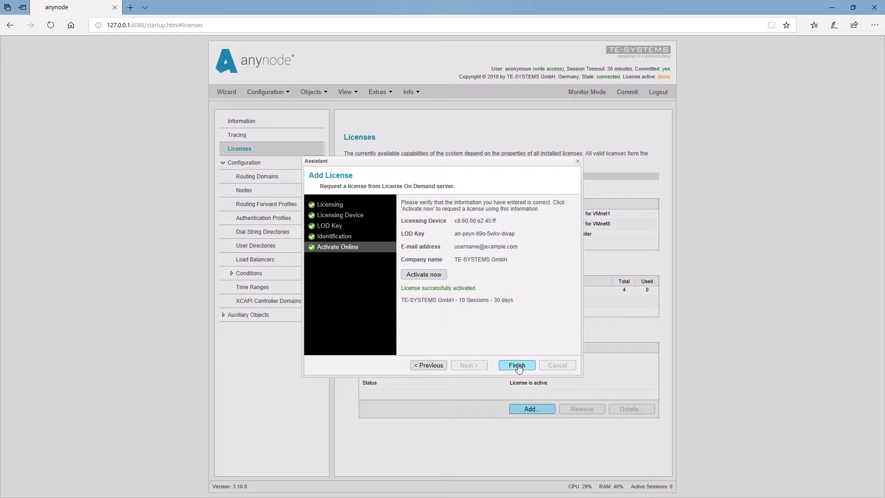
pyautogui.click(516, 365)
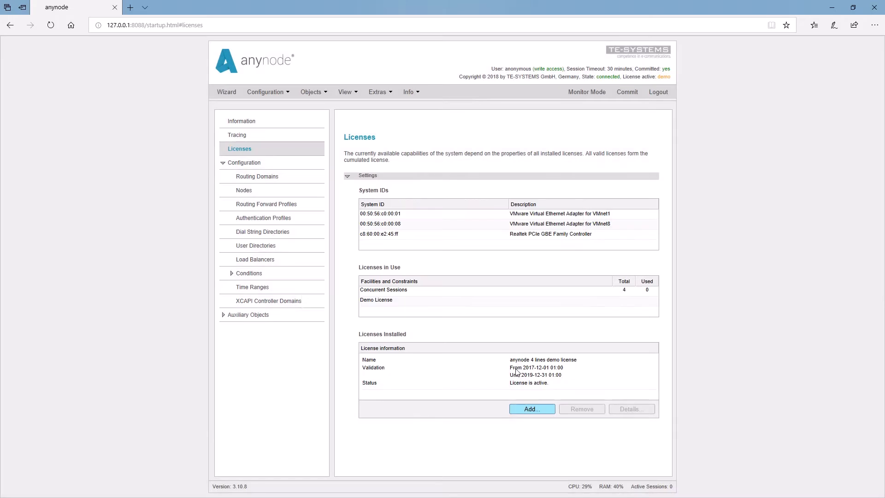
pyautogui.click(531, 408)
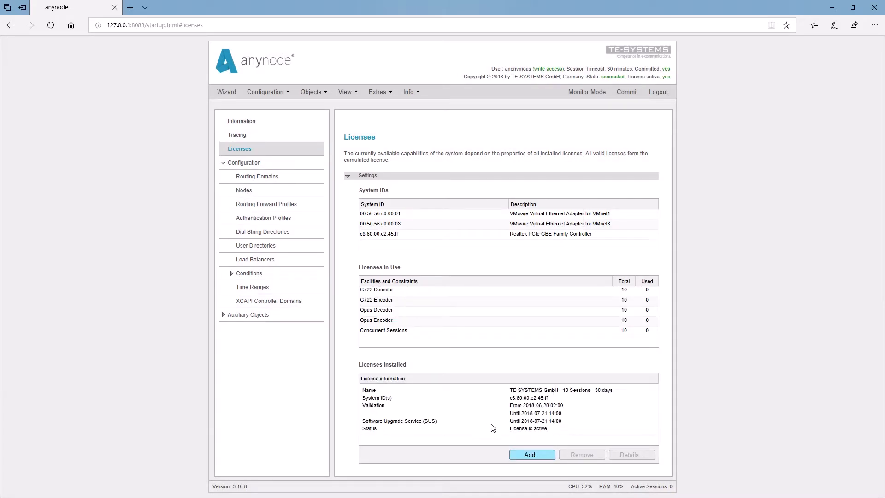
pyautogui.moveTo(593, 434)
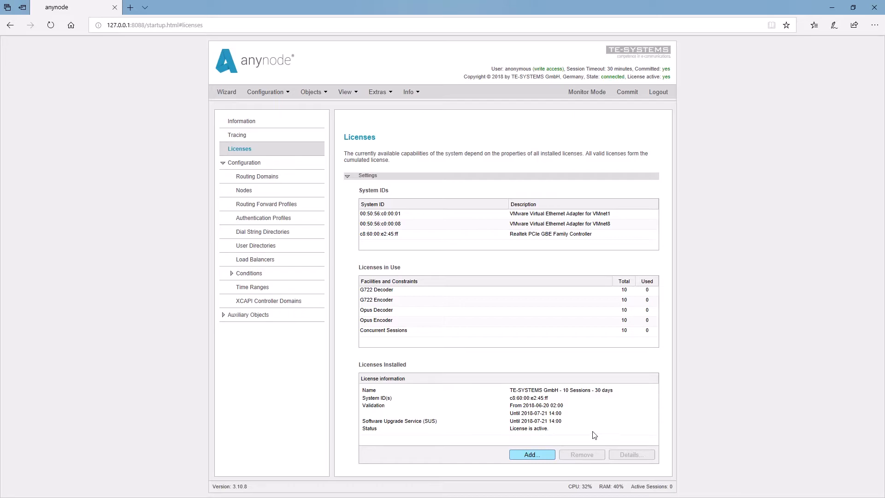
pyautogui.click(531, 454)
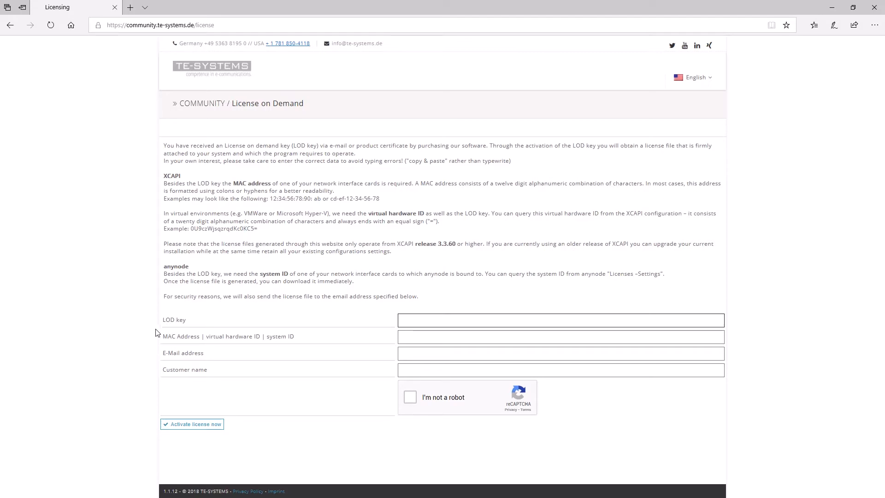
pyautogui.moveTo(187, 329)
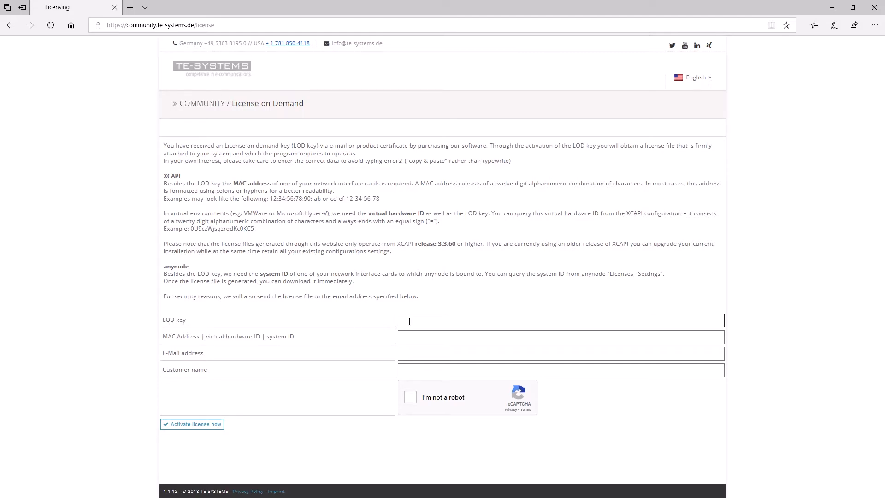
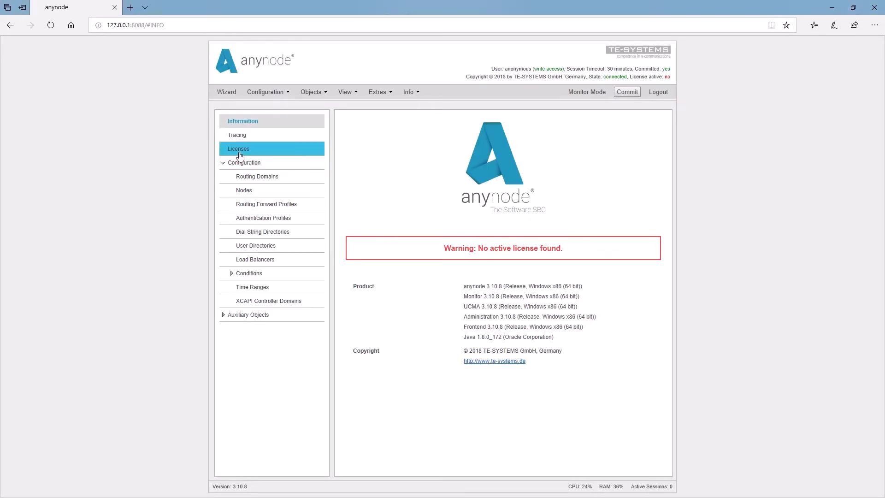
pyautogui.click(239, 149)
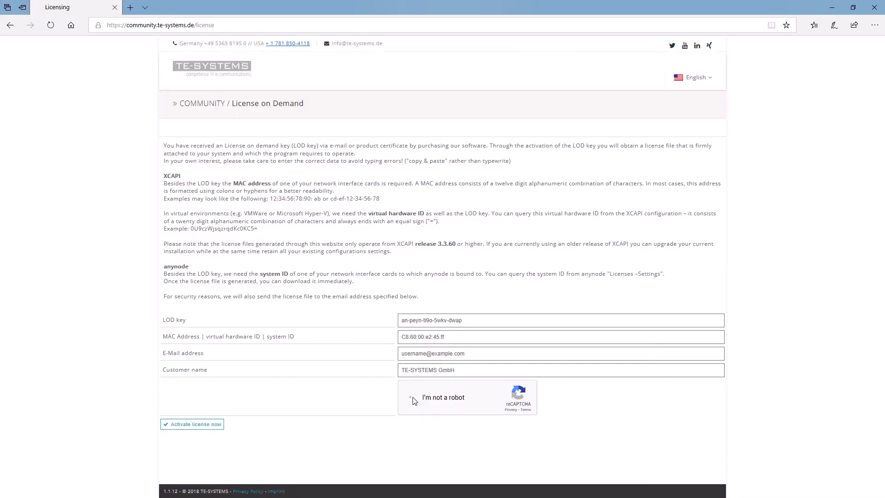
# Step: Pass the reCAPTCHA, activate the license on the LOD site and download the license file
pyautogui.click(411, 397)
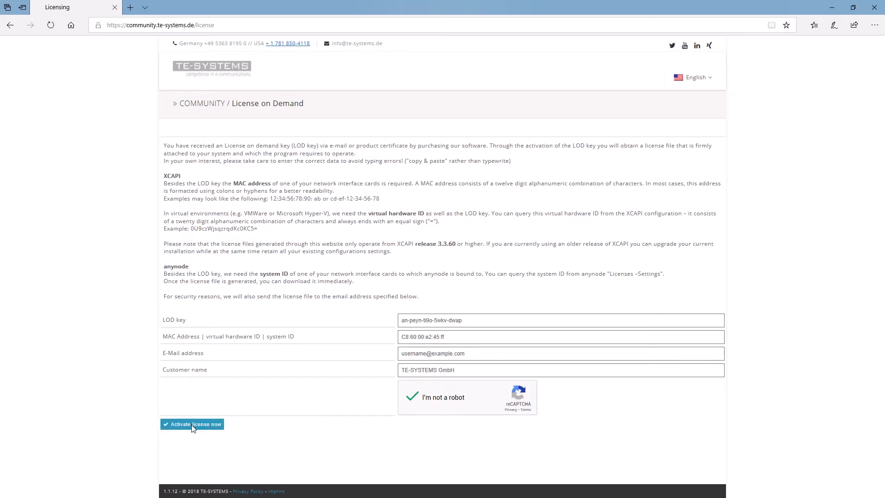
pyautogui.click(192, 424)
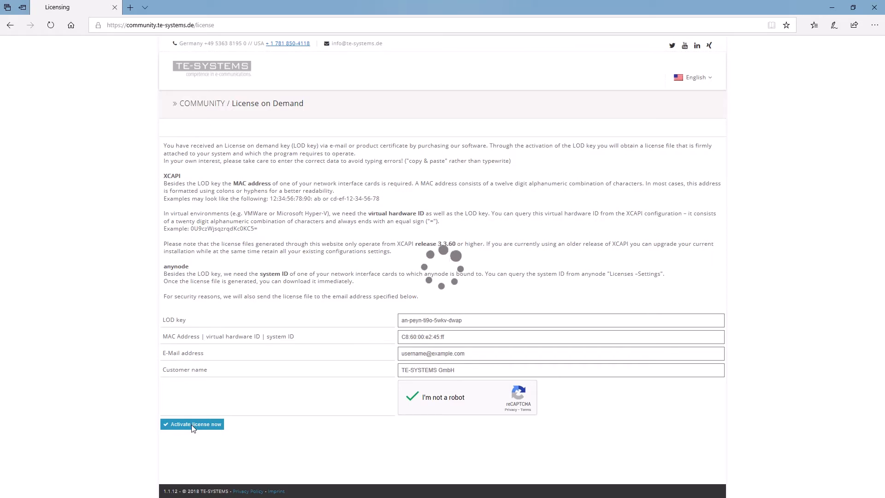
pyautogui.click(192, 423)
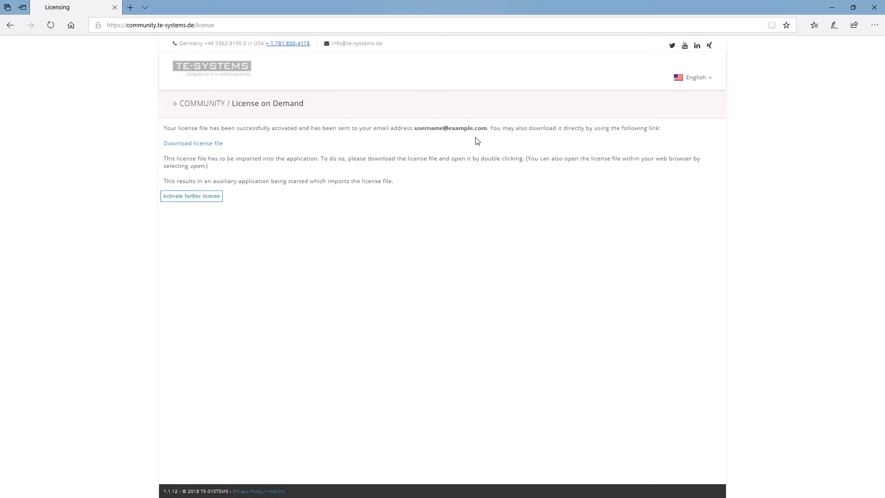
pyautogui.moveTo(420, 144)
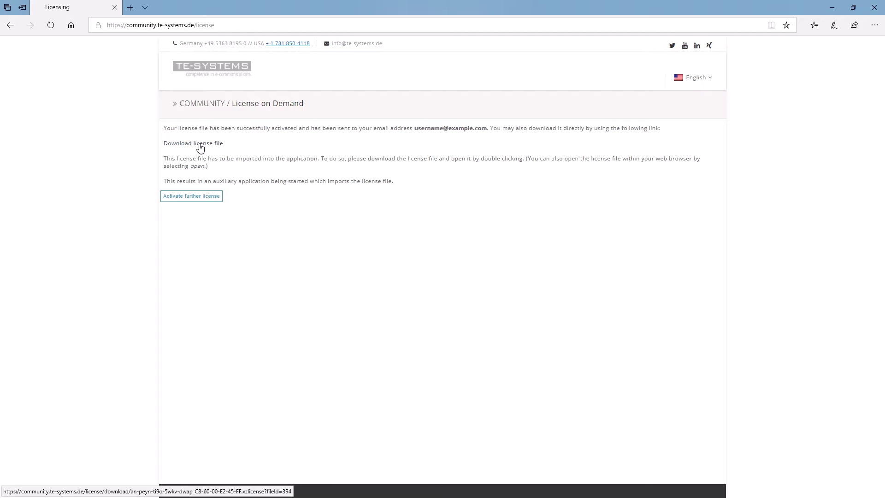
pyautogui.click(193, 143)
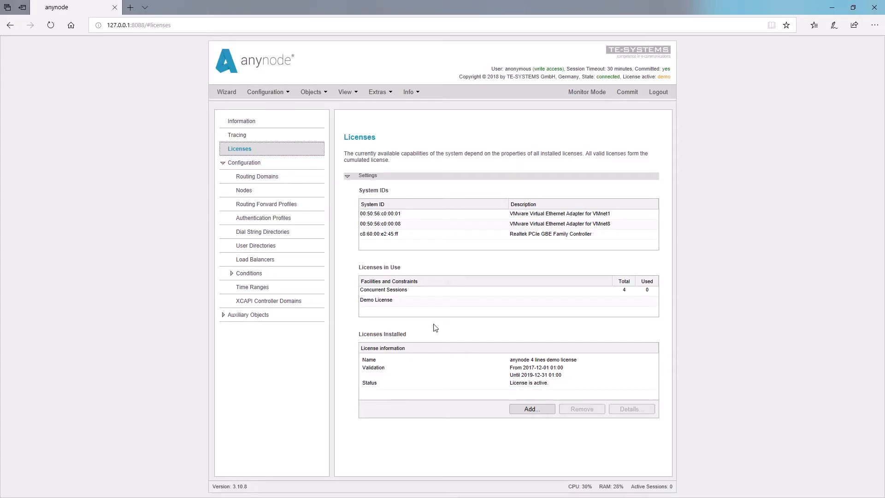
# Step: Start adding a license by importing a license file instead of an LOD request
pyautogui.click(531, 408)
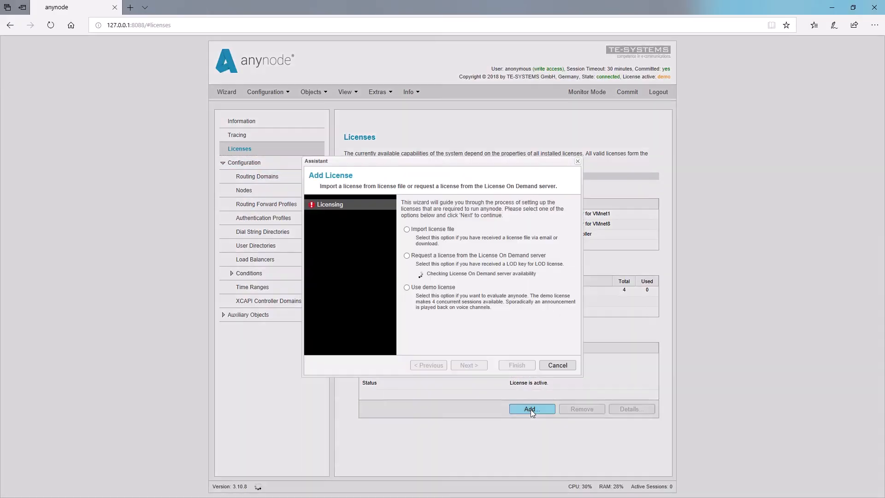
pyautogui.click(406, 255)
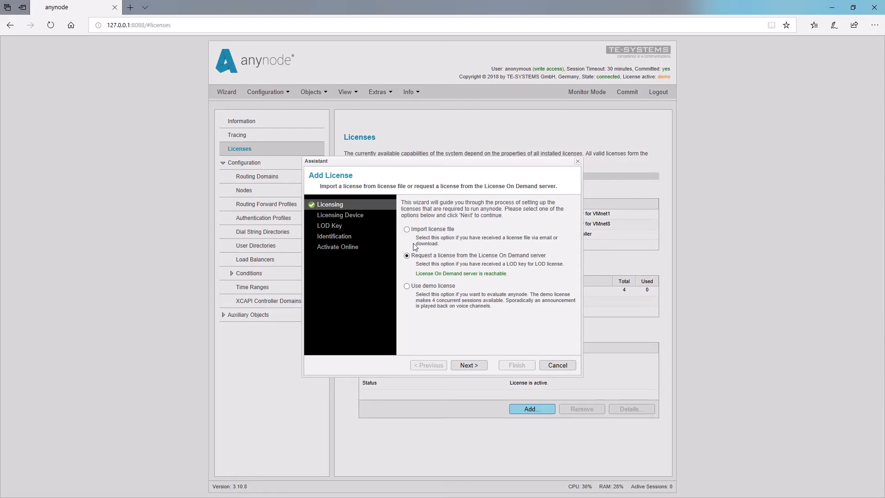
pyautogui.click(407, 230)
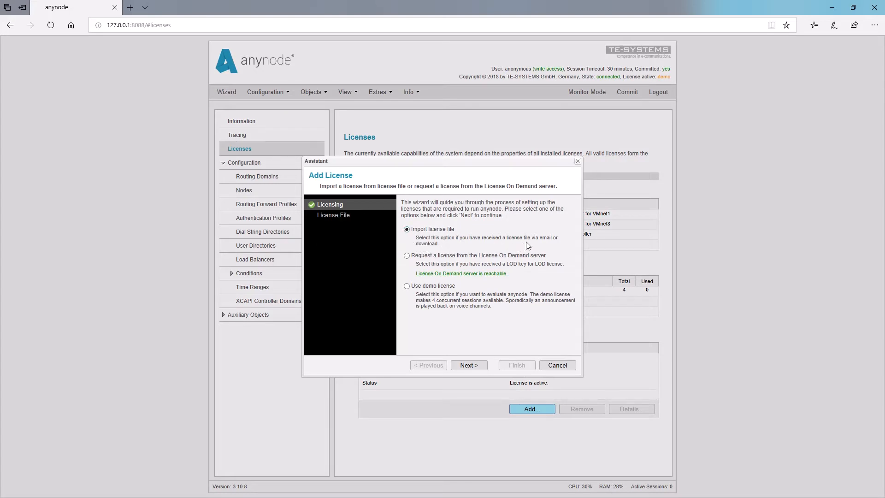
pyautogui.moveTo(445, 243)
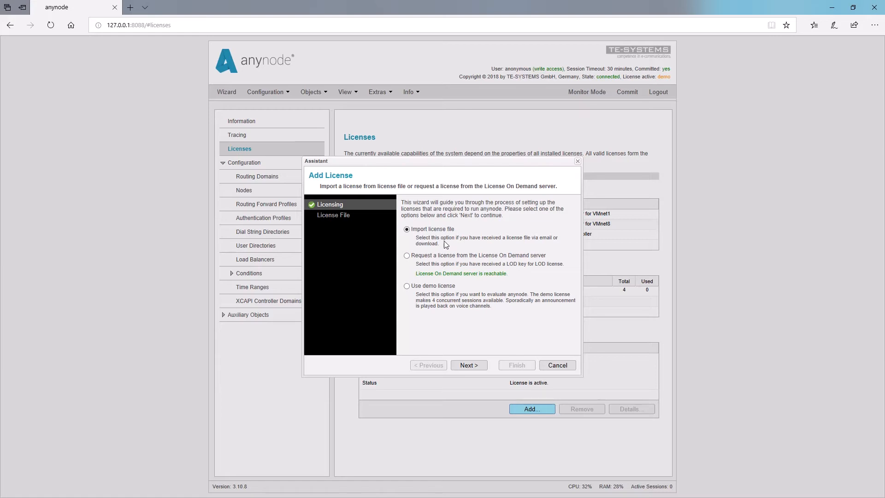
pyautogui.click(468, 365)
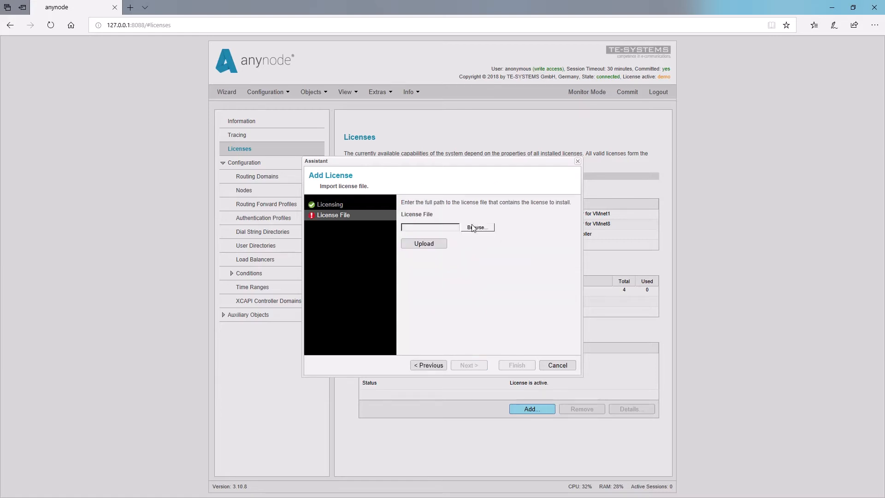
# Step: Upload the downloaded .xzlicense file and finish the import
pyautogui.click(476, 227)
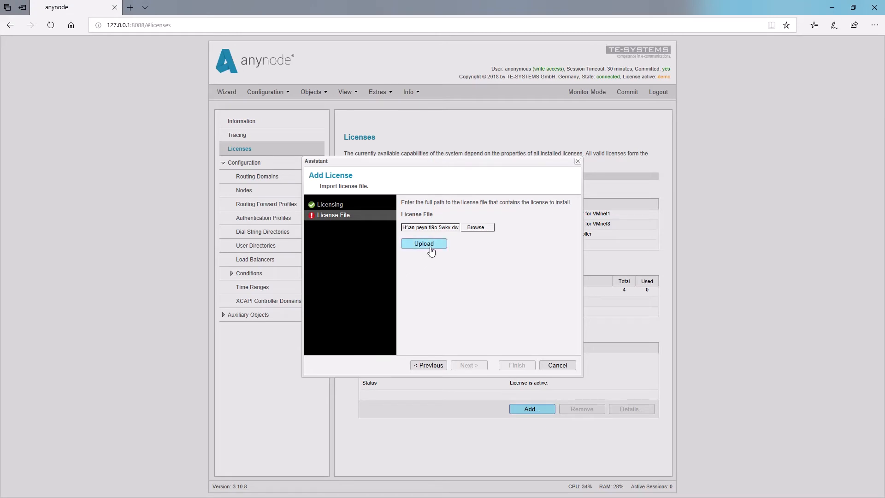
pyautogui.click(423, 244)
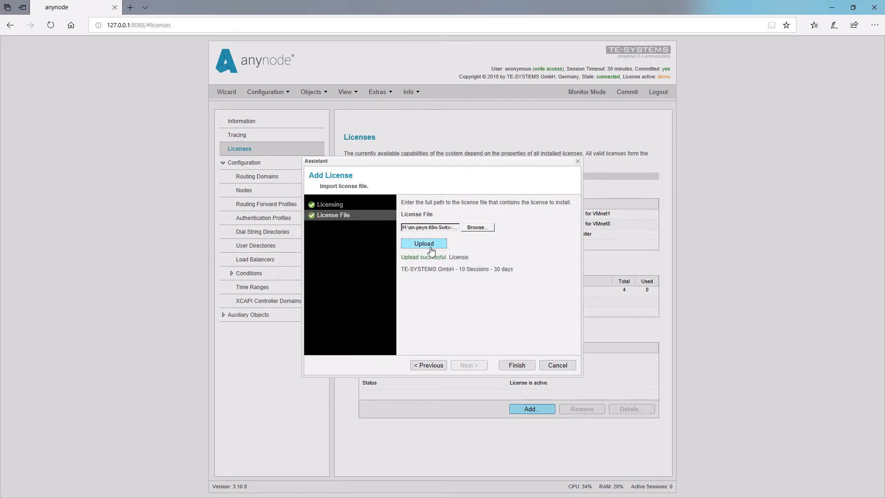
pyautogui.moveTo(458, 276)
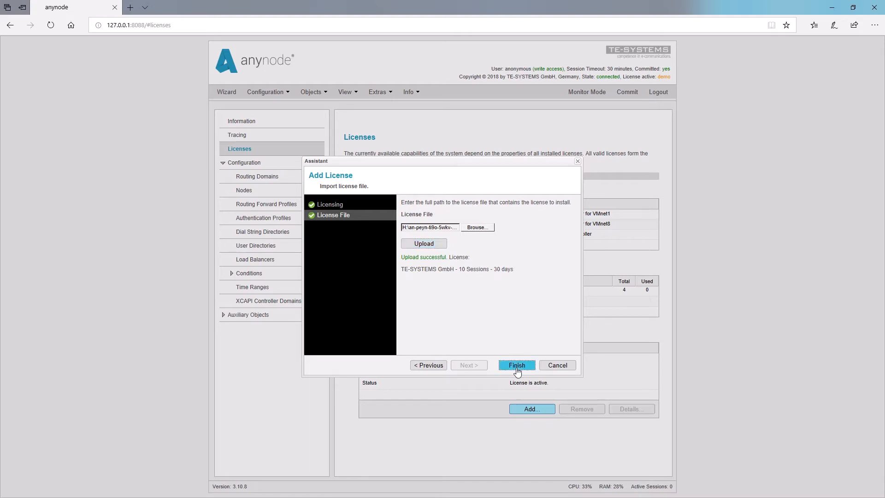
pyautogui.click(515, 365)
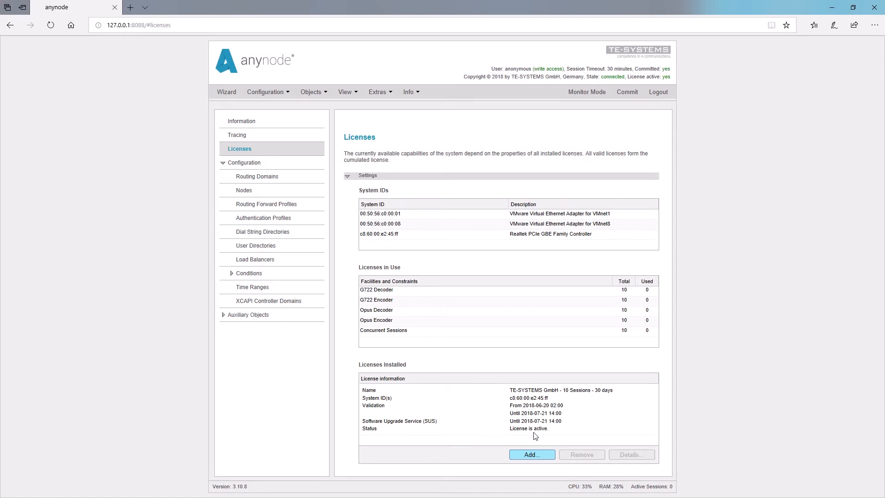
pyautogui.moveTo(546, 436)
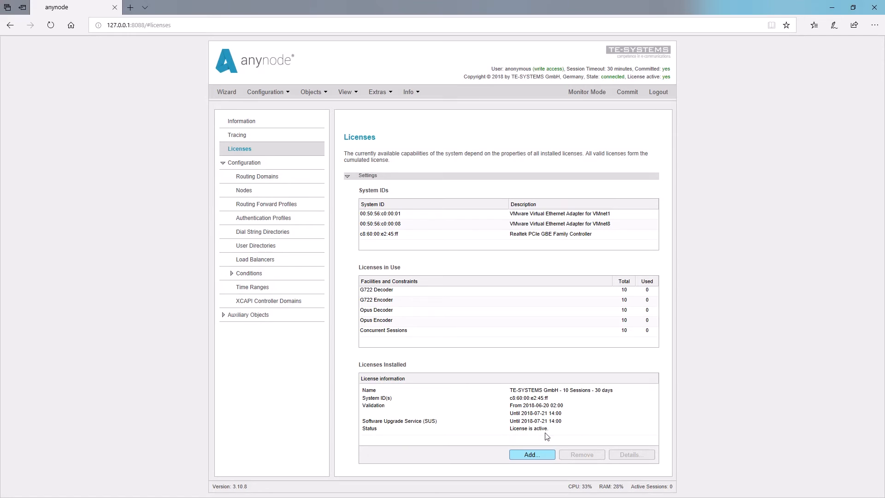
pyautogui.moveTo(448, 406)
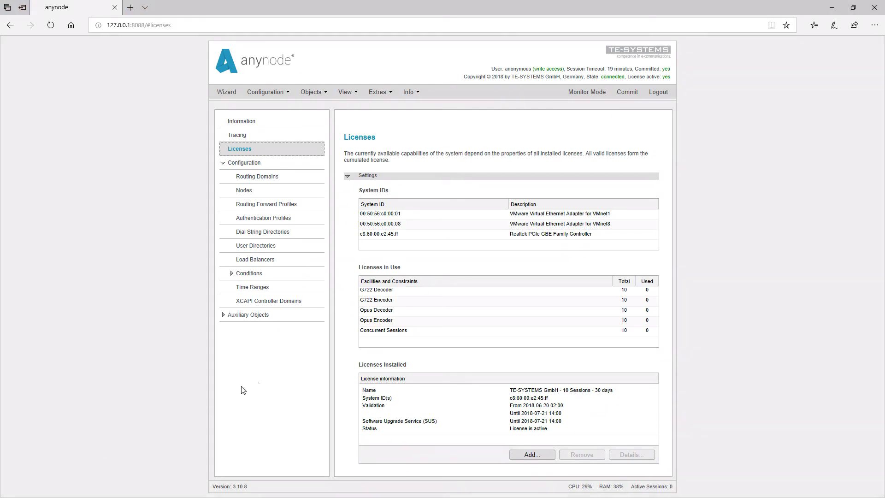
pyautogui.moveTo(618, 112)
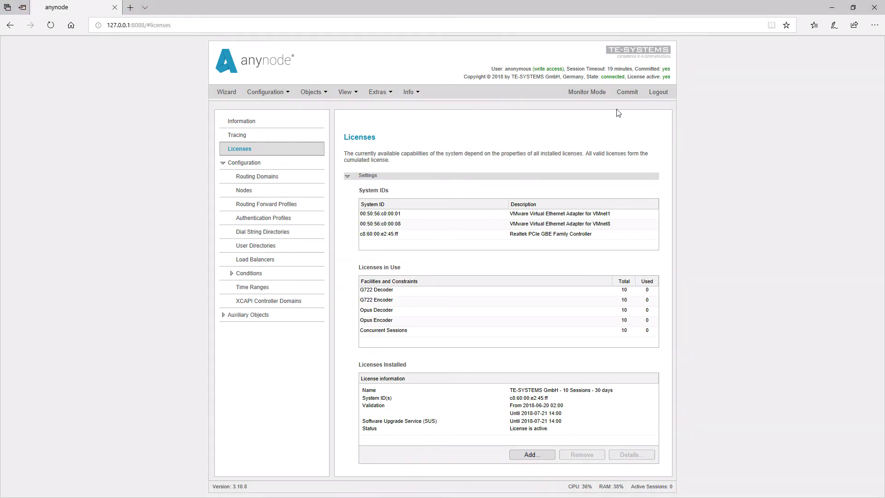
pyautogui.moveTo(667, 82)
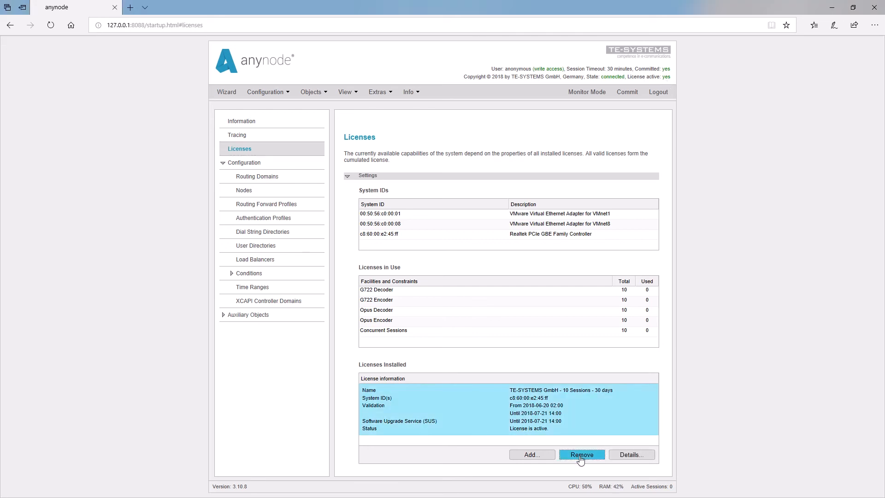
# Step: Remove the TE-SYSTEMS GmbH 10-session license and confirm, leaving no installed licenses
pyautogui.click(581, 454)
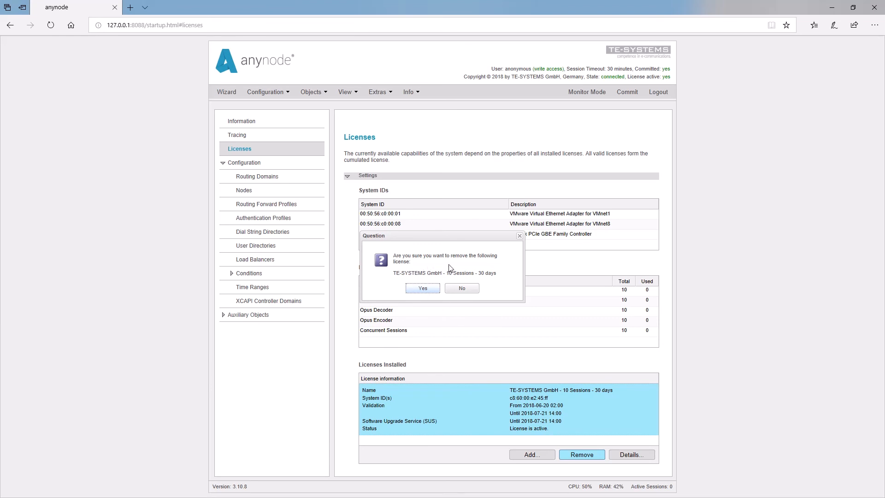
pyautogui.click(422, 287)
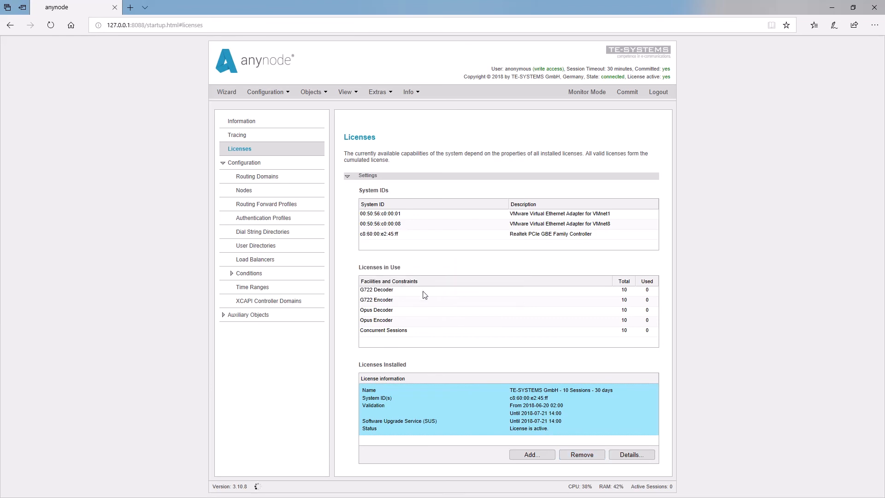
pyautogui.click(582, 454)
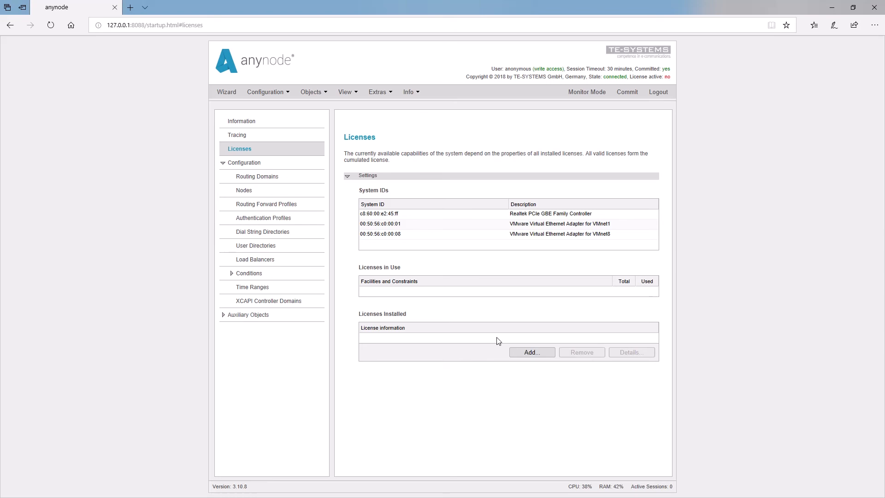